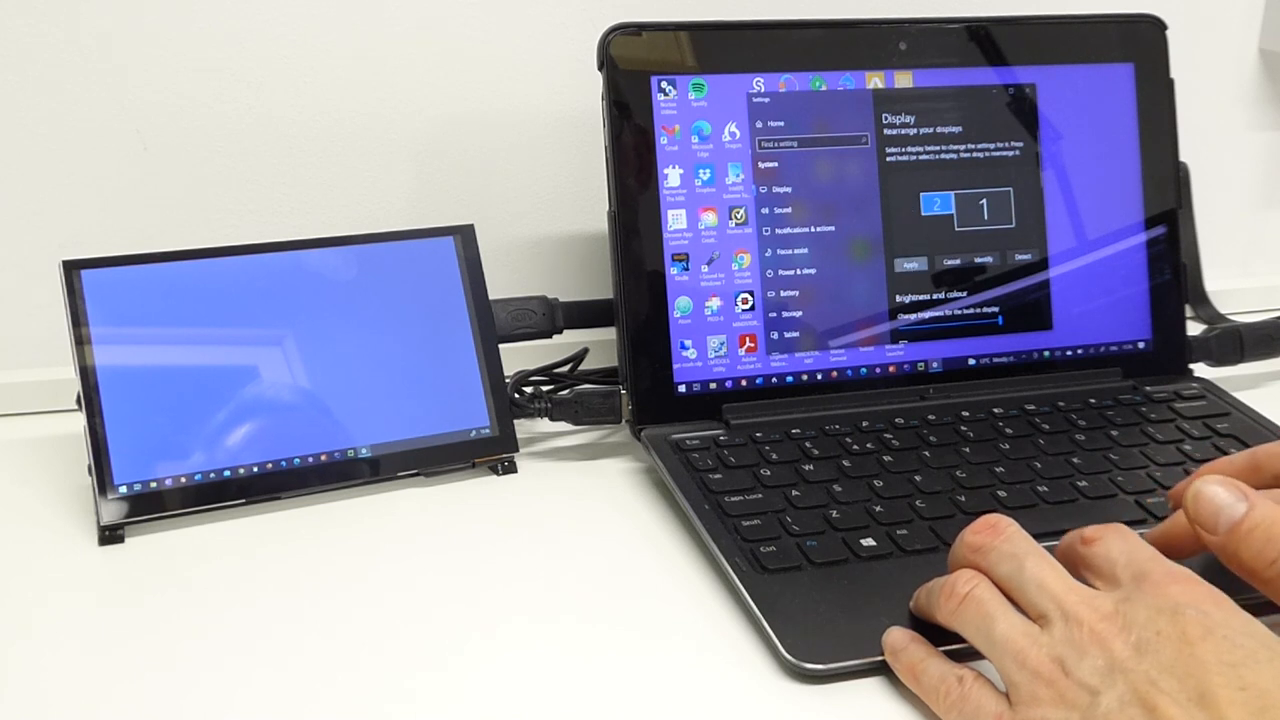
- Apply the display layout with display 2 positioned left of main display 1
left_click(909, 264)
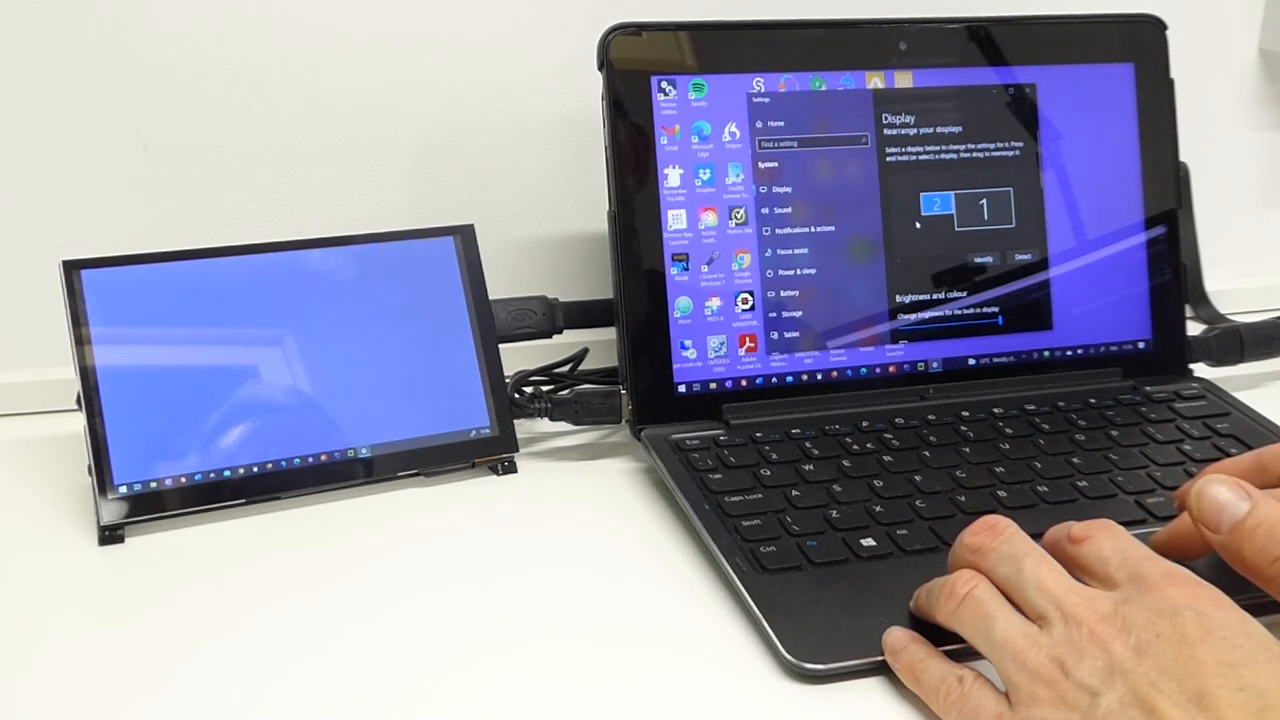